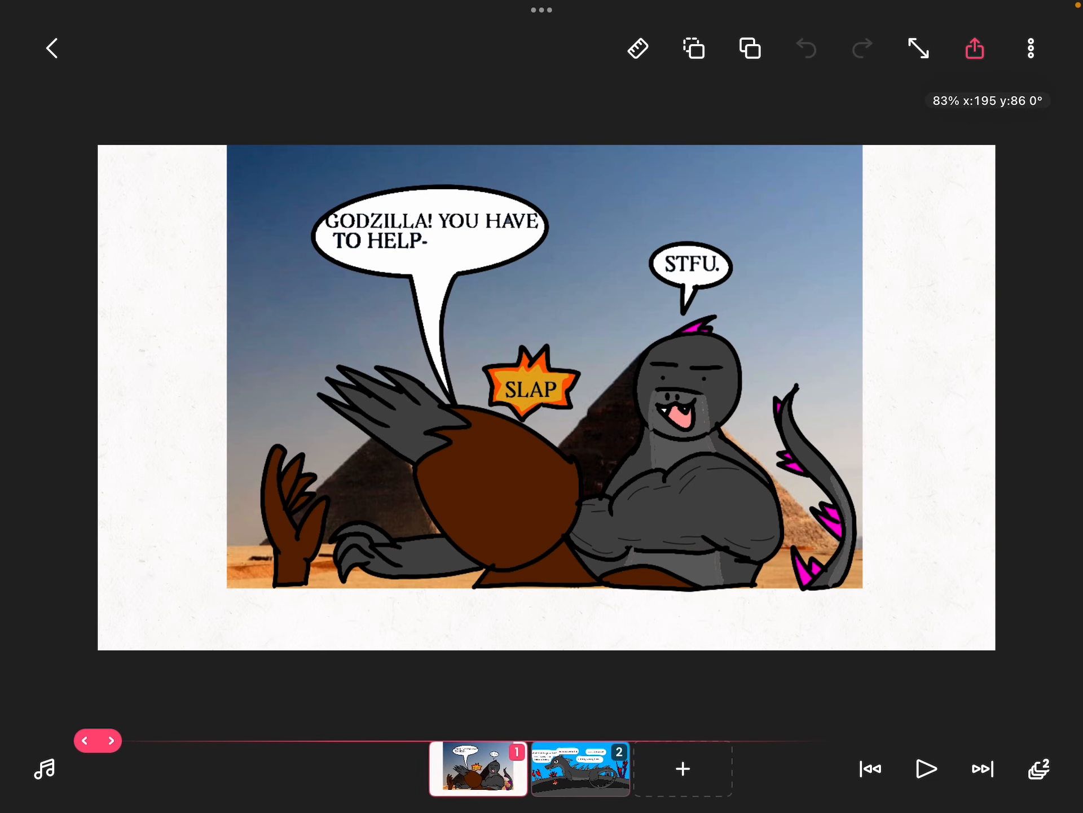
- Restore the editing tools and switch to frame 2, the dragon on burning hills
click(581, 767)
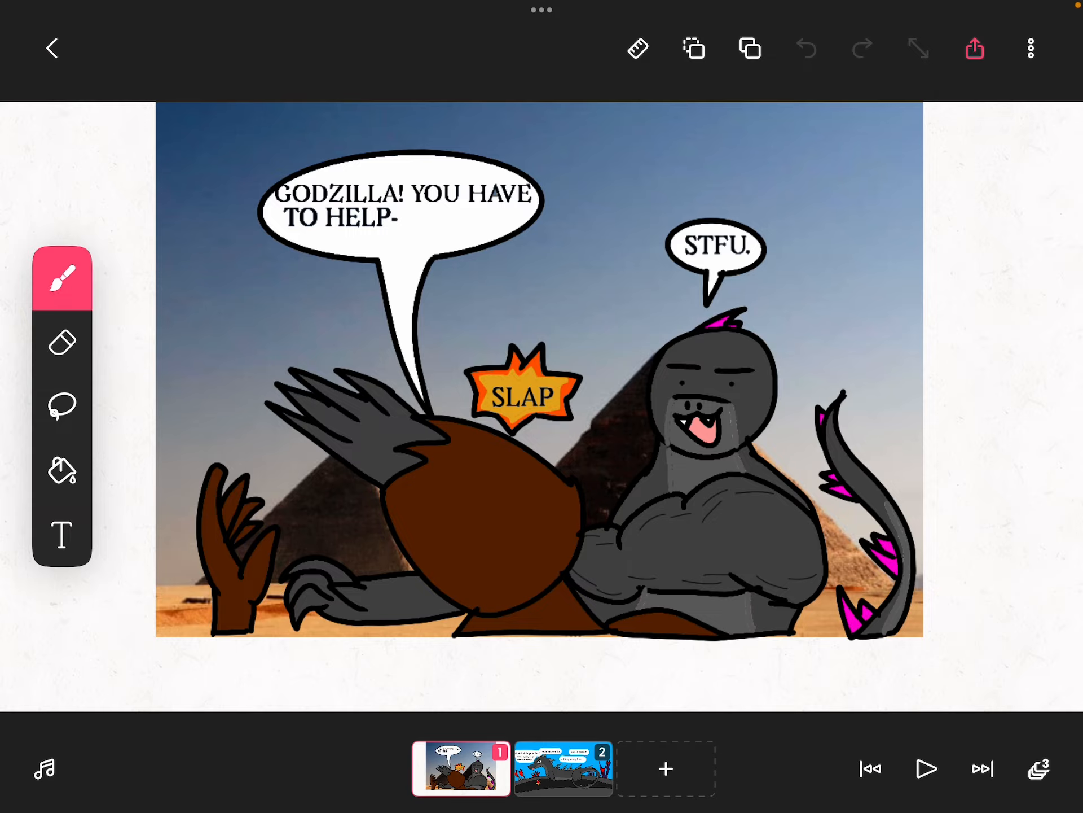
click(562, 767)
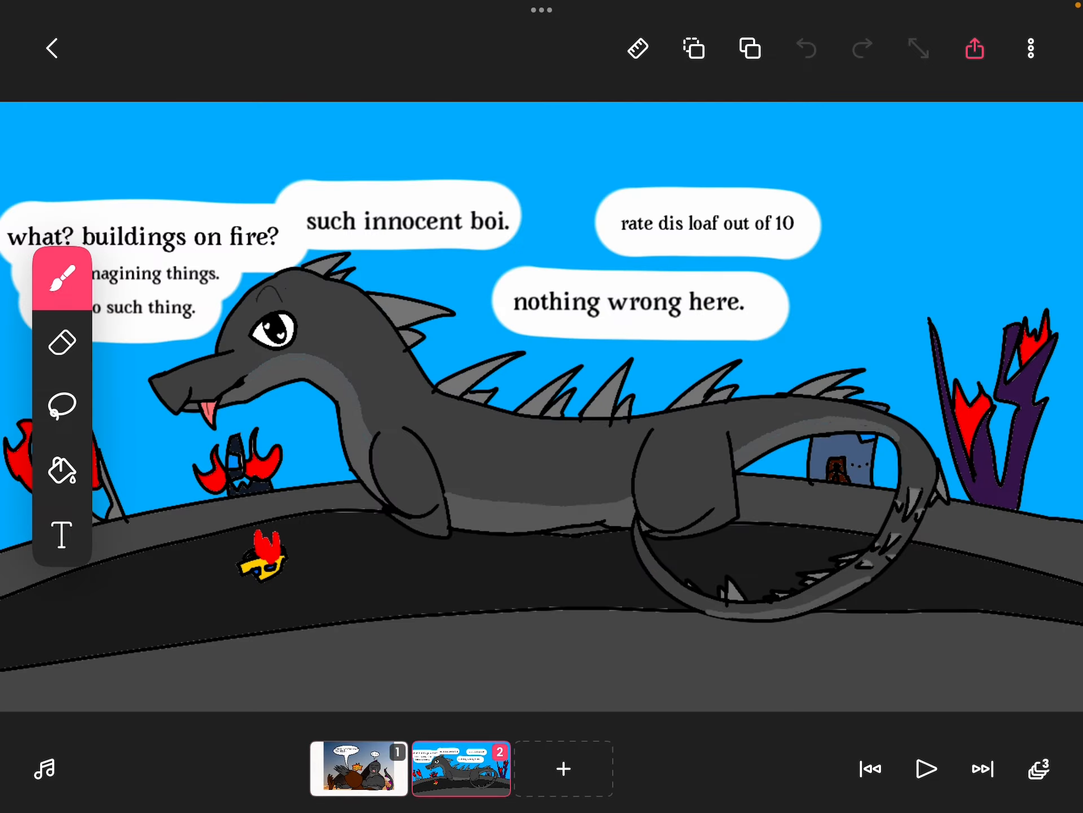